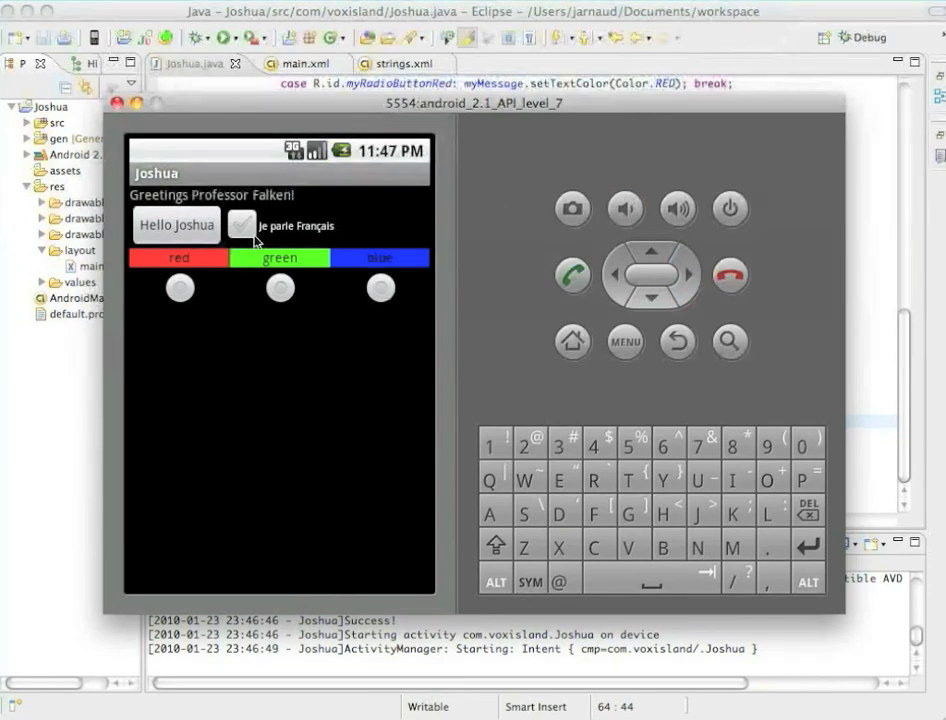
{"action": "mouse_move", "coordinate": [350, 244]}
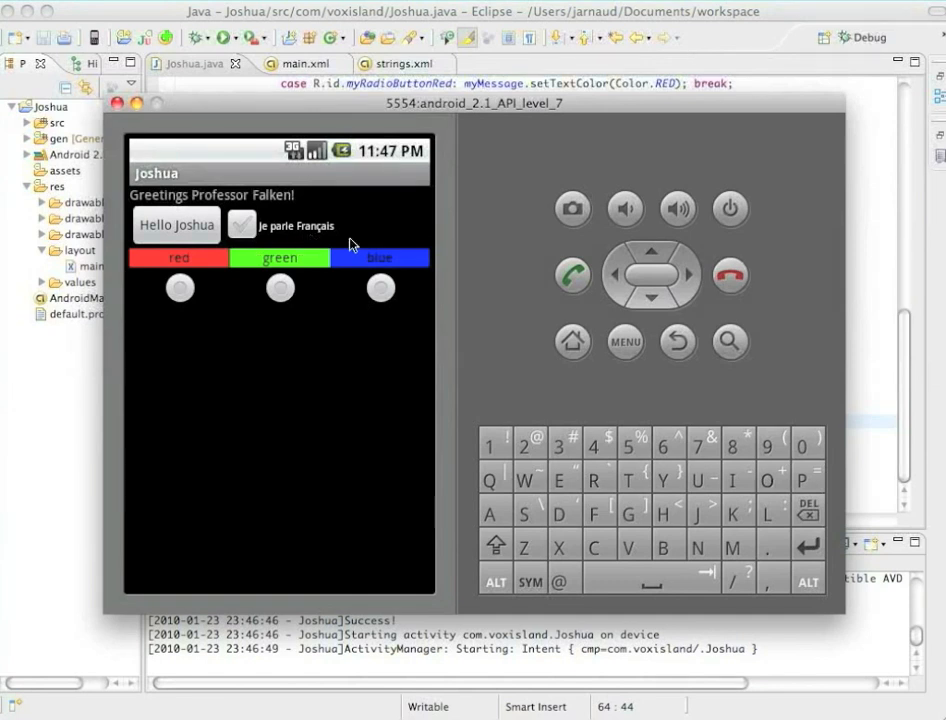
Step: Bring the Eclipse window with the Joshua.java checkbox listener back in front of the emulator
{"action": "left_click", "coordinate": [240, 224]}
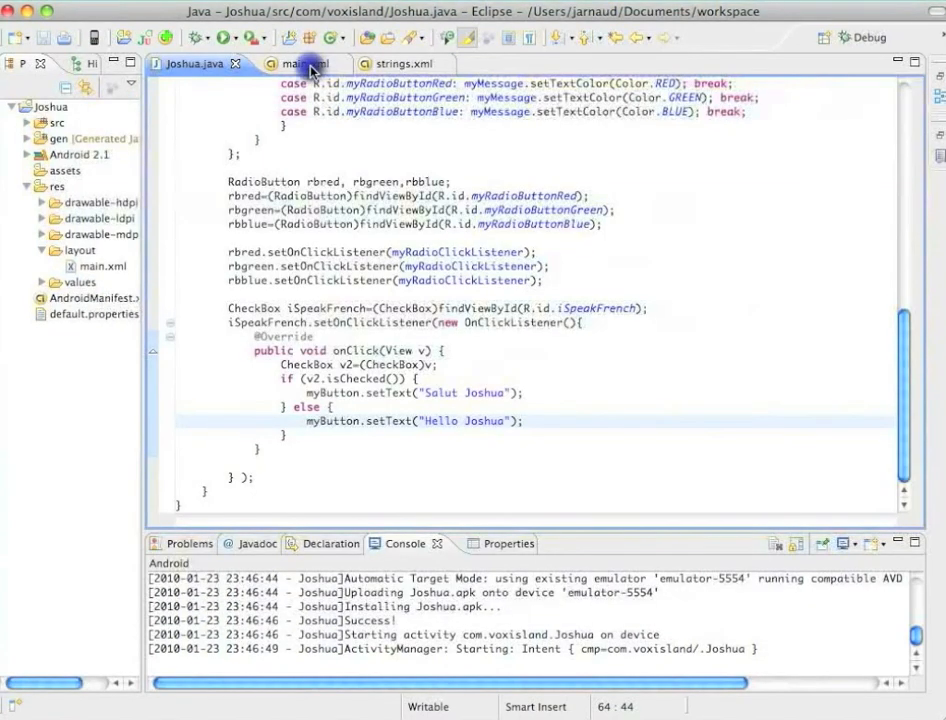
Step: Switch to the main.xml layout source showing the LinearLayout, TextView, Button and CheckBox
{"action": "left_click", "coordinate": [296, 62]}
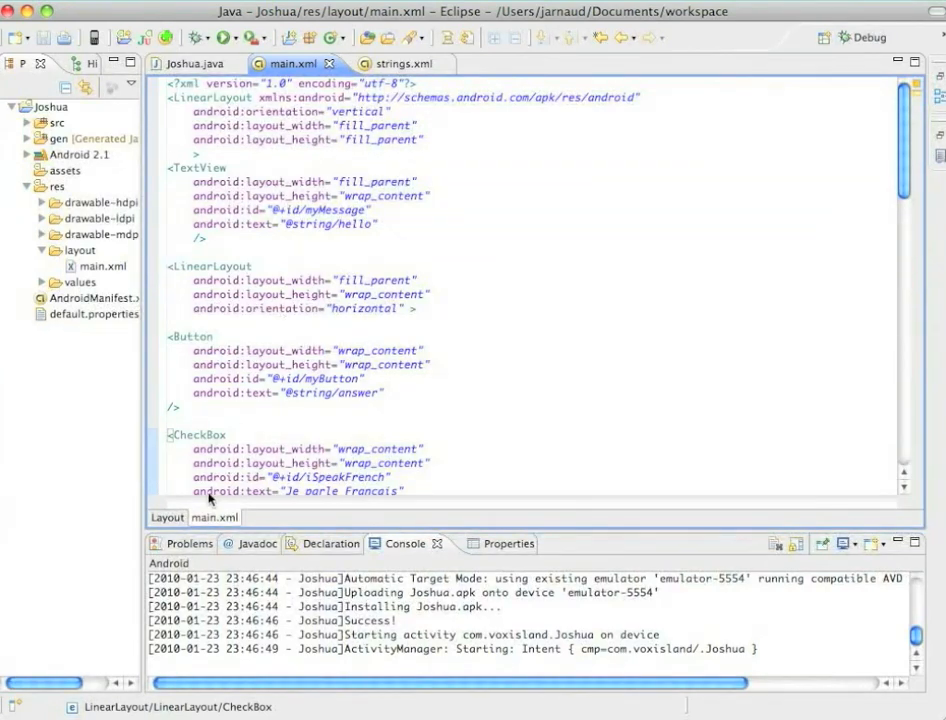
{"action": "left_click", "coordinate": [166, 516]}
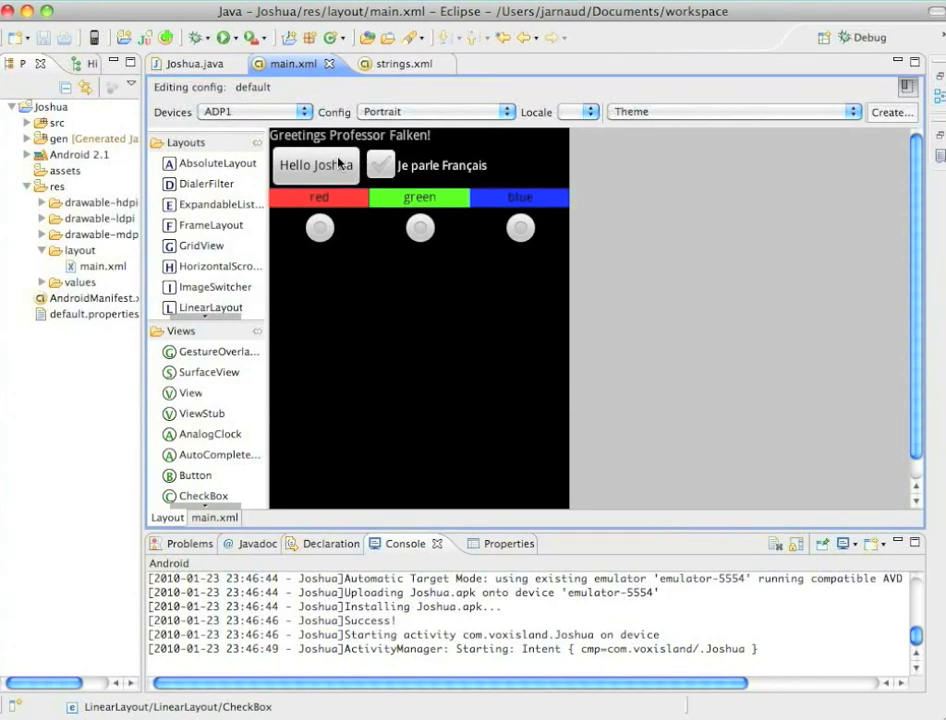
{"action": "mouse_move", "coordinate": [296, 168]}
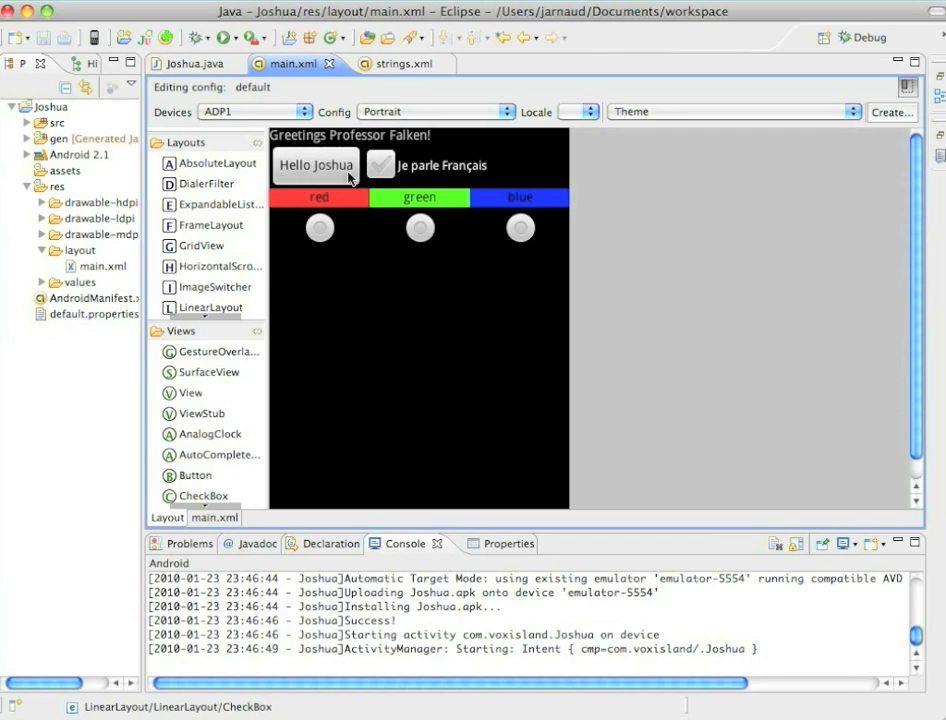
{"action": "mouse_move", "coordinate": [490, 184]}
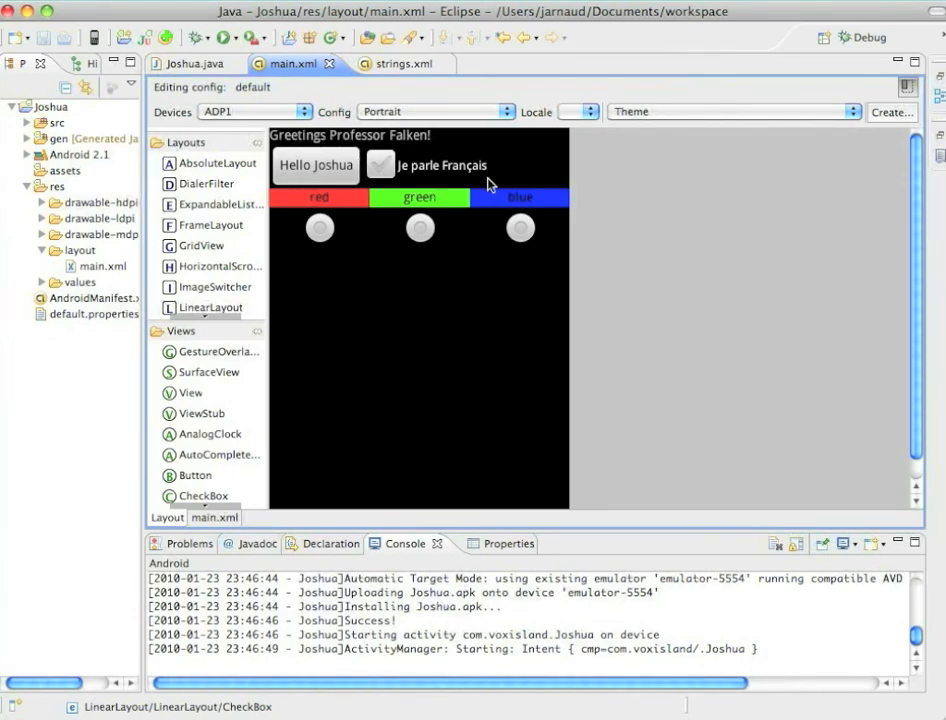
{"action": "mouse_move", "coordinate": [288, 166]}
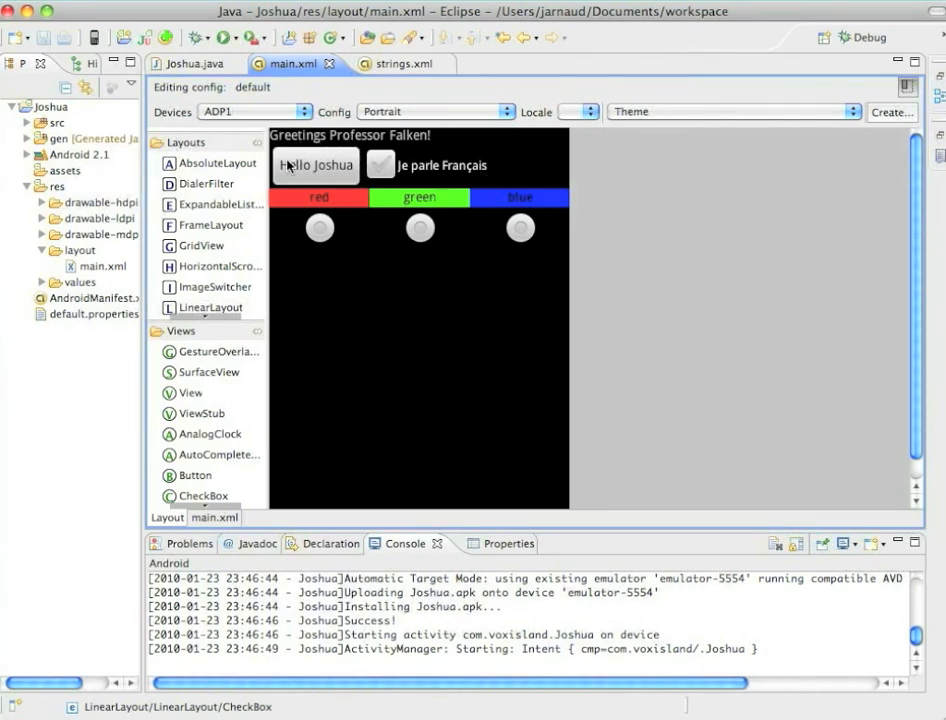
{"action": "left_click", "coordinate": [212, 516]}
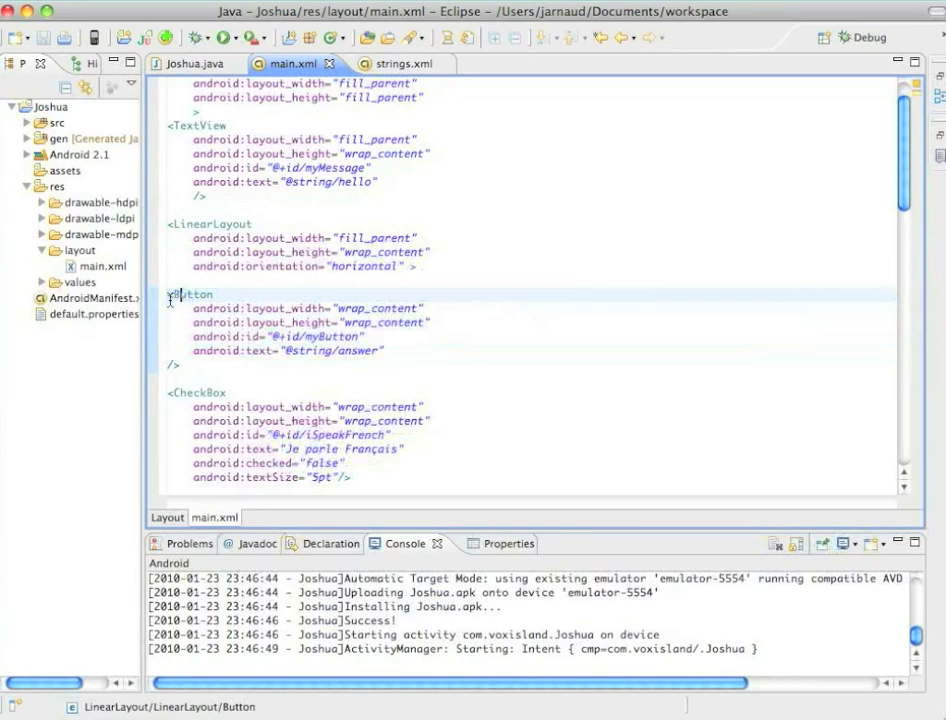
Step: Remove the CheckBox's android:textSize="5pt" line and preview the larger French label in the Layout view
{"action": "scroll", "scroll_direction": "down", "scroll_amount": 3}
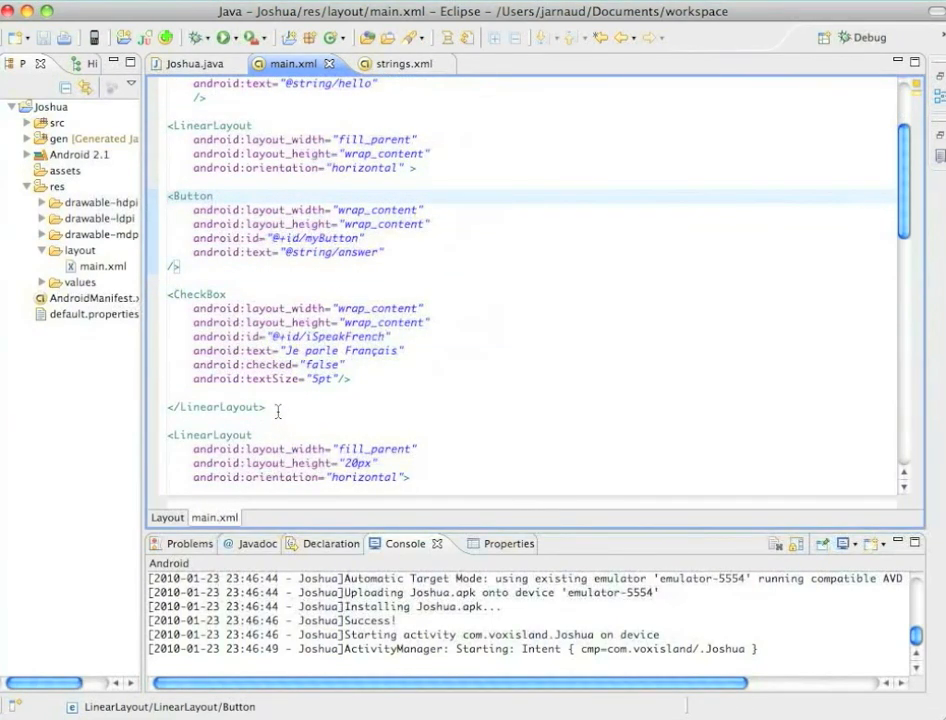
{"action": "left_click_drag", "start_coordinate": [170, 196], "coordinate": [350, 384]}
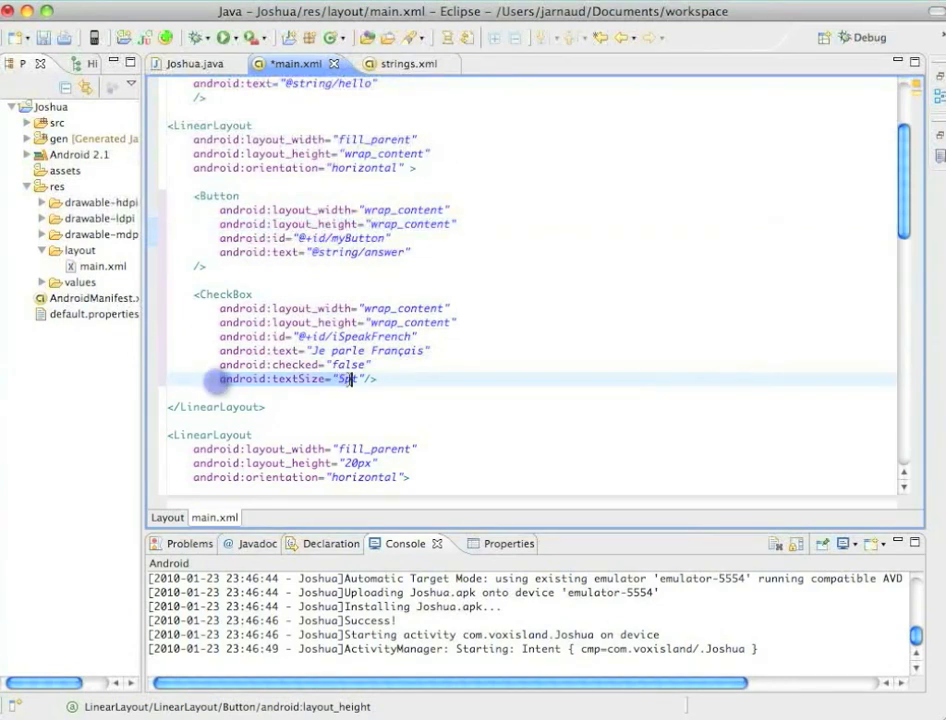
{"action": "left_click", "coordinate": [364, 378]}
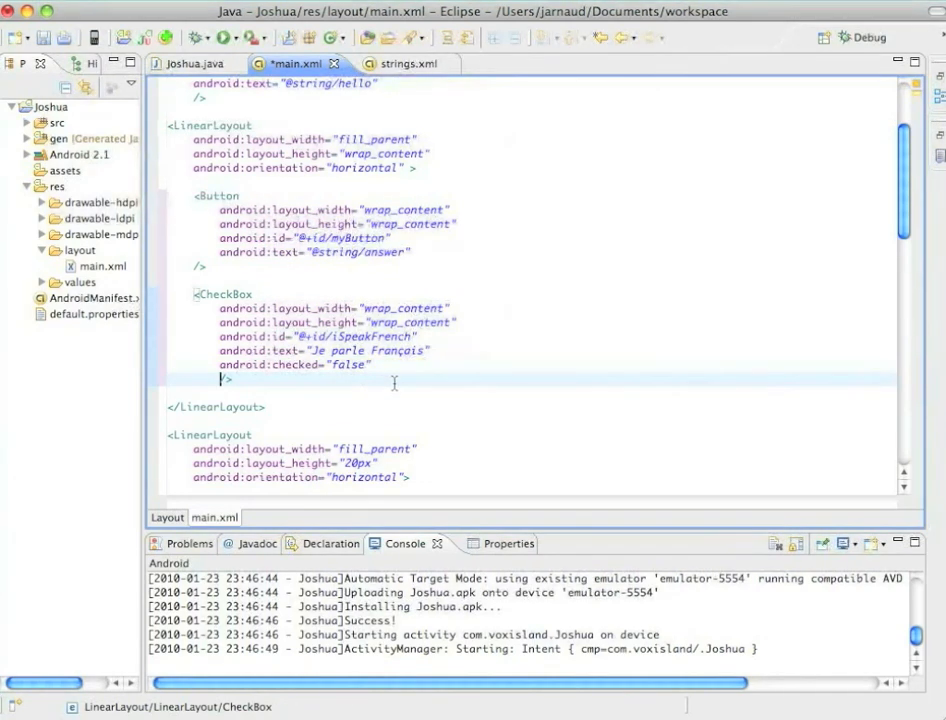
{"action": "left_click", "coordinate": [166, 516]}
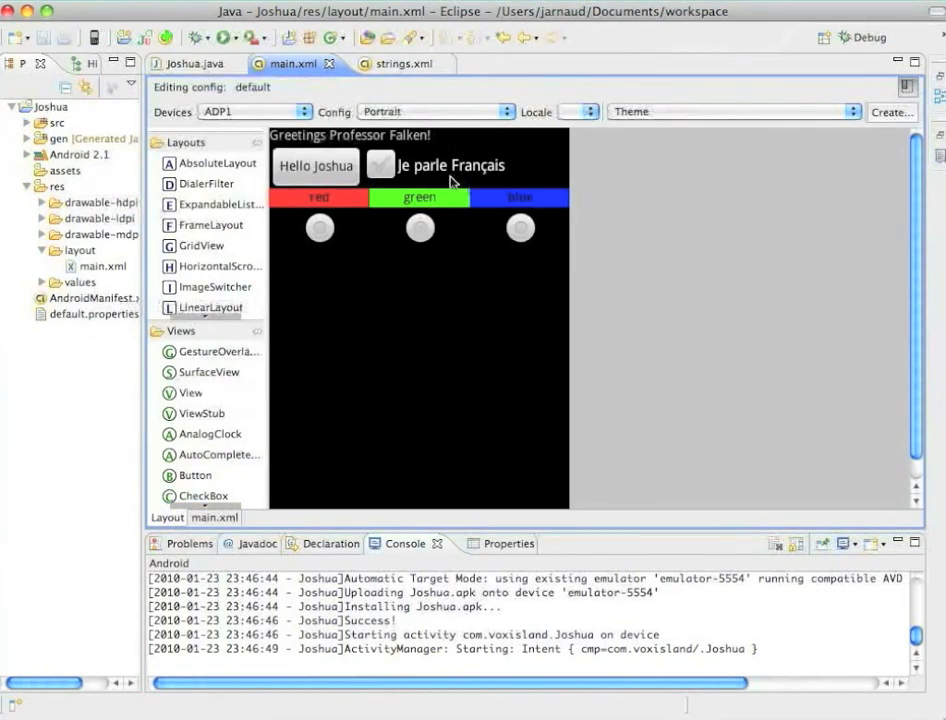
Step: Return to Joshua.java showing the iSpeakFrench listener that switches Salut/Hello Joshua
{"action": "left_click", "coordinate": [214, 518]}
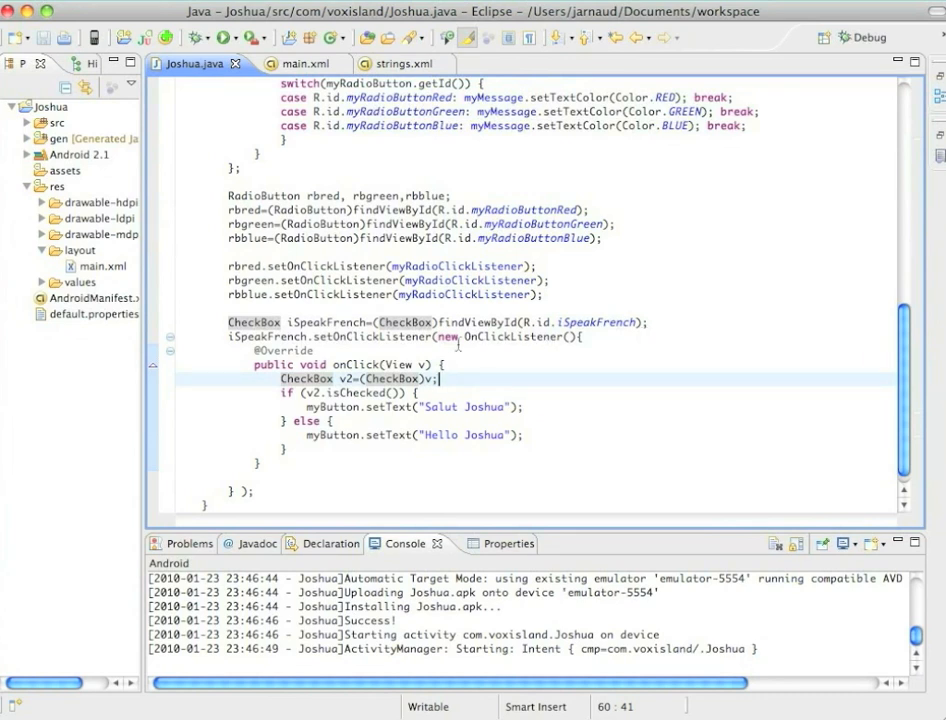
Step: Review the click listener calls and confirm the Problems view lists 0 items for Joshua
{"action": "left_click", "coordinate": [548, 336]}
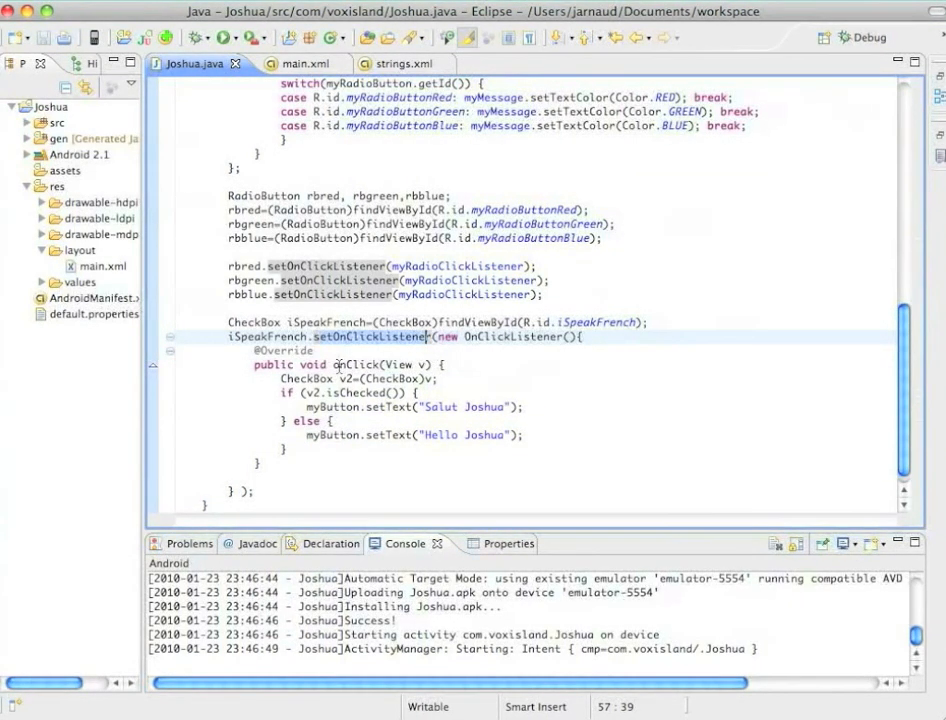
{"action": "mouse_move", "coordinate": [344, 364]}
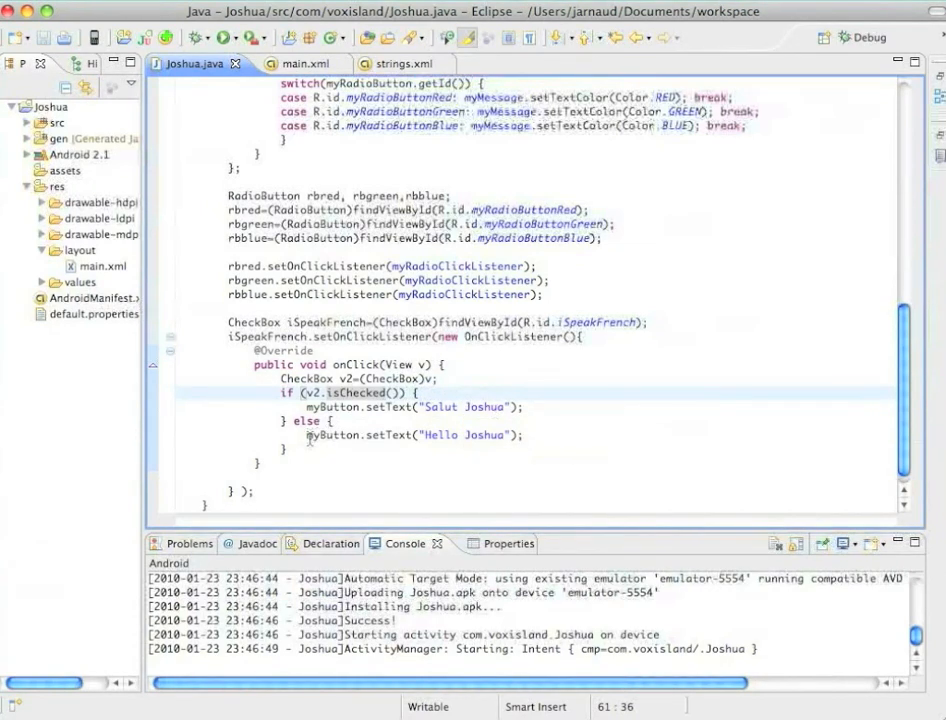
{"action": "mouse_move", "coordinate": [392, 434]}
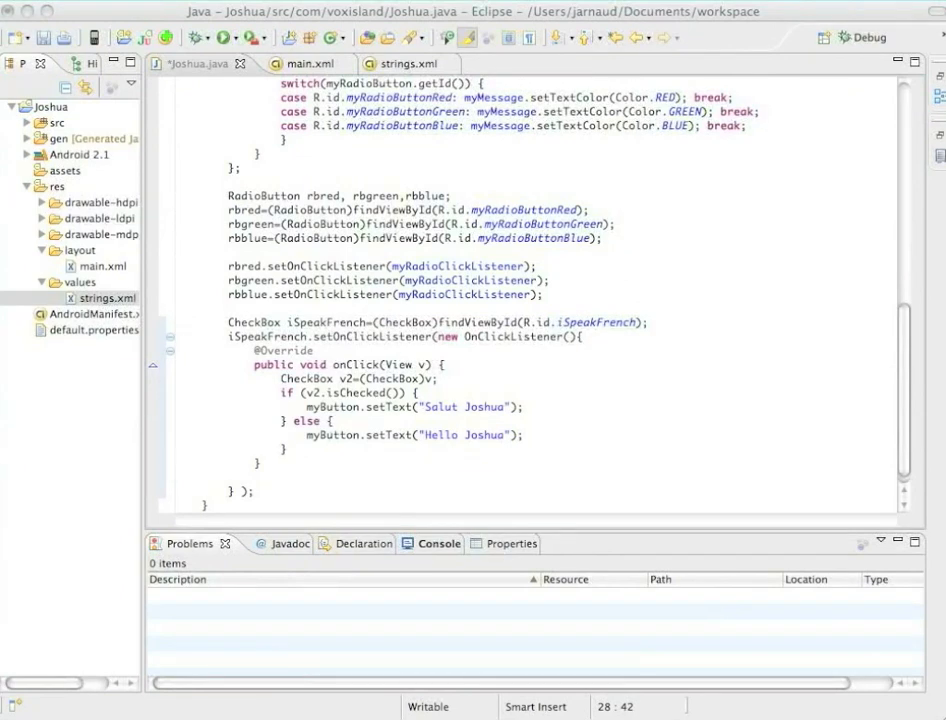
{"action": "left_click", "coordinate": [552, 388]}
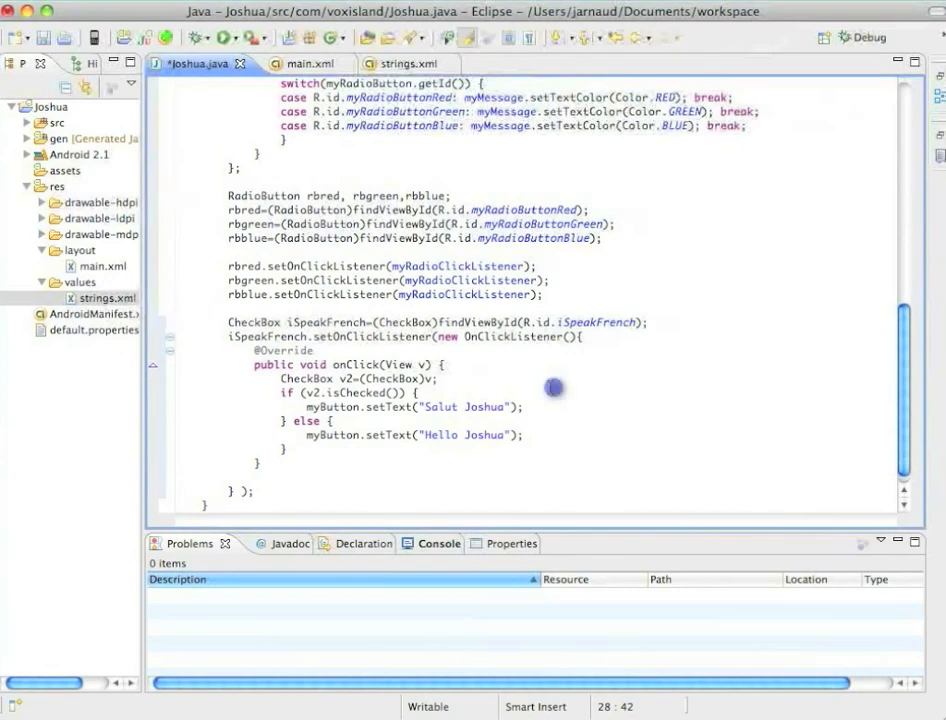
Step: Scroll up to onCreate and the Hello Joshua button's Toast click listener
{"action": "scroll", "scroll_direction": "up", "scroll_amount": 3}
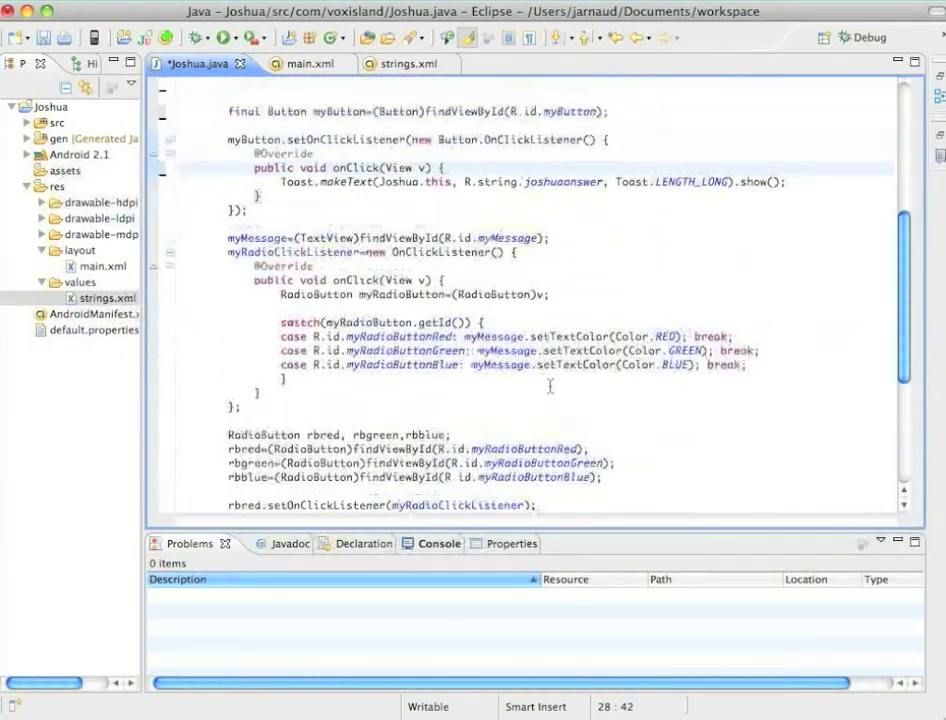
{"action": "scroll", "scroll_direction": "up", "scroll_amount": 3}
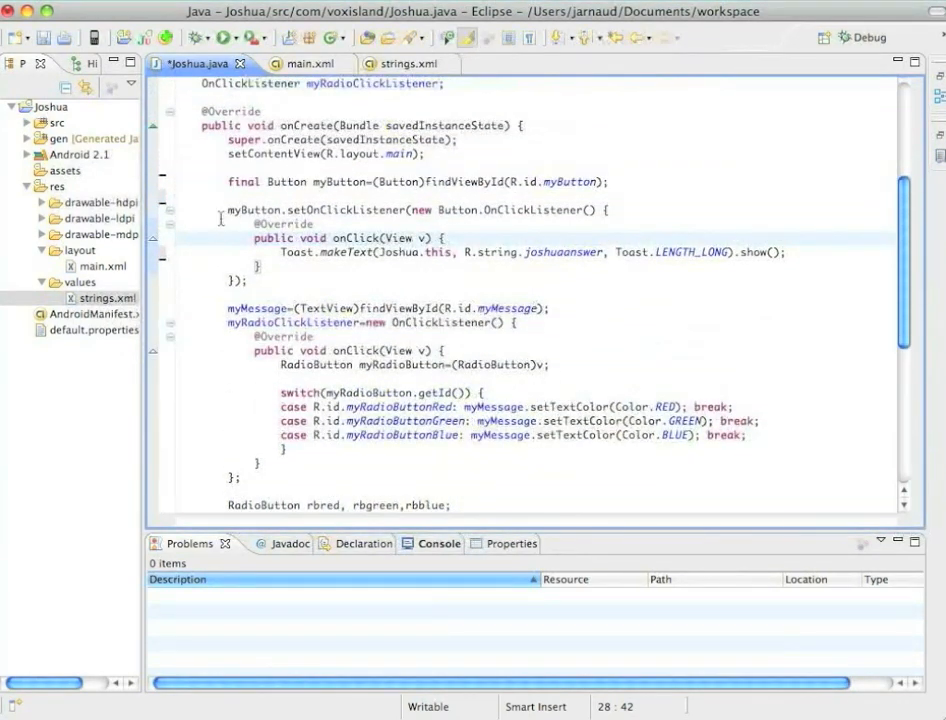
{"action": "mouse_move", "coordinate": [318, 280]}
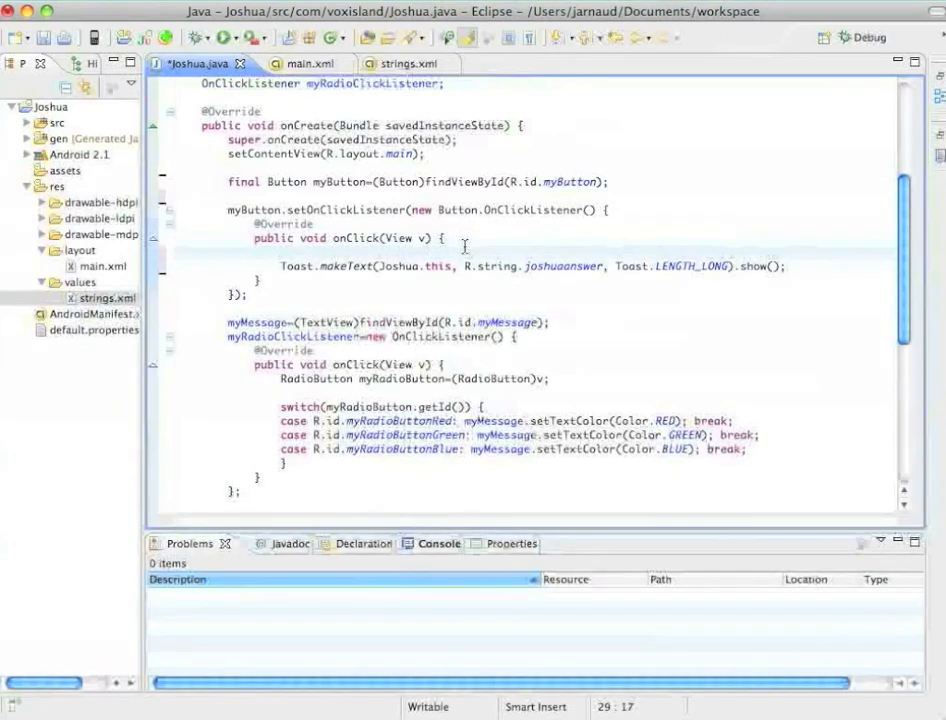
Step: Wrap the toast in if (iSpeakFrench.isChecked()) / else and point the French branch at R.string.joshuareponse
{"action": "type", "text": "if (iSpeack"}
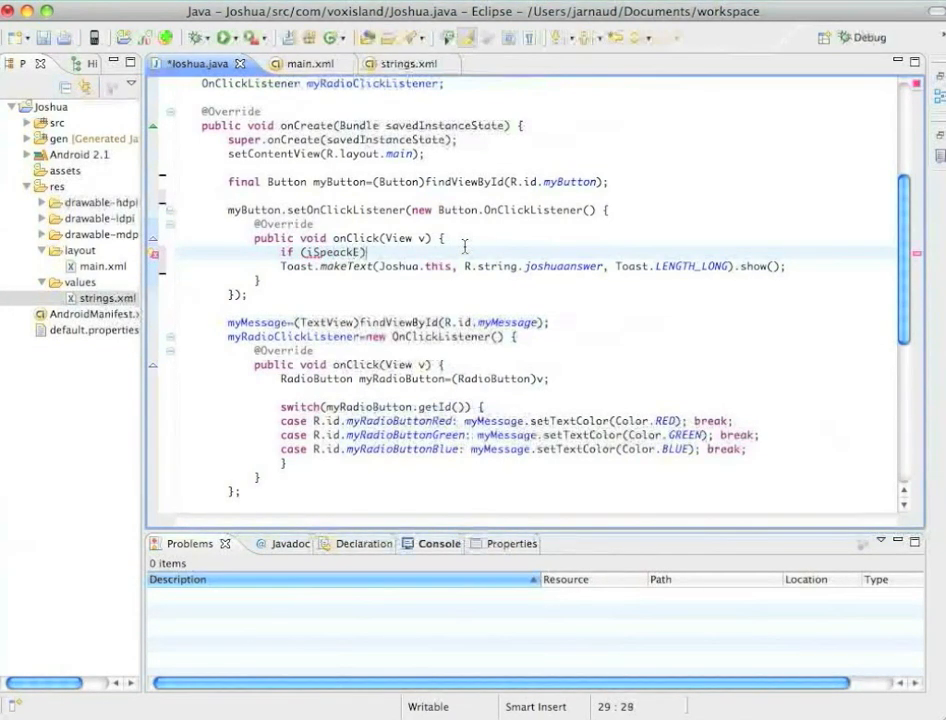
{"action": "type", "text": "French"}
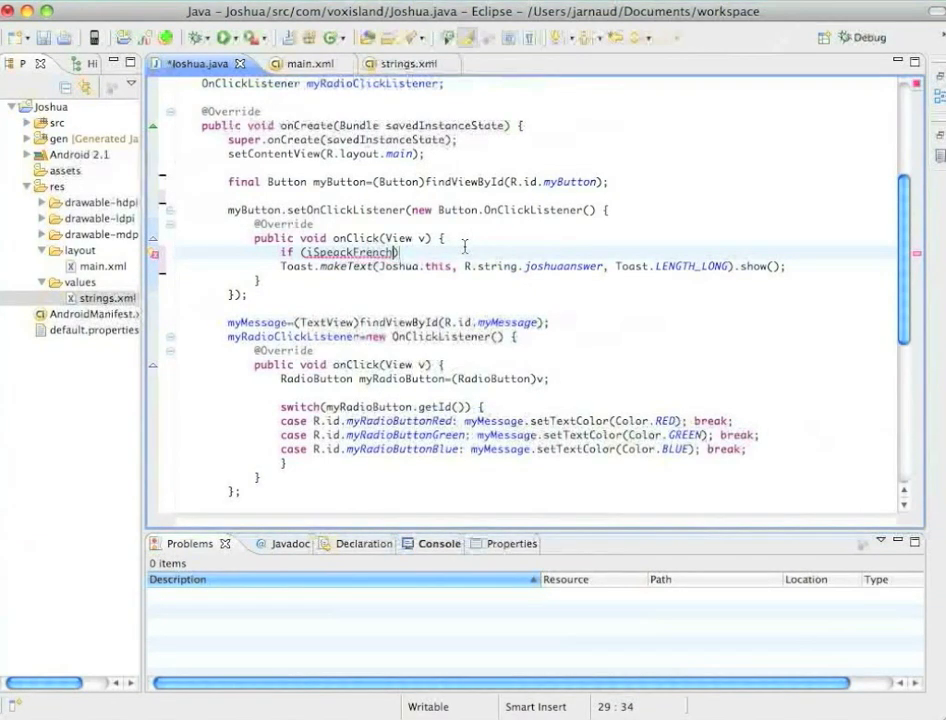
{"action": "type", "text": ".isChecked("}
{"action": "type", "text": "} e"}
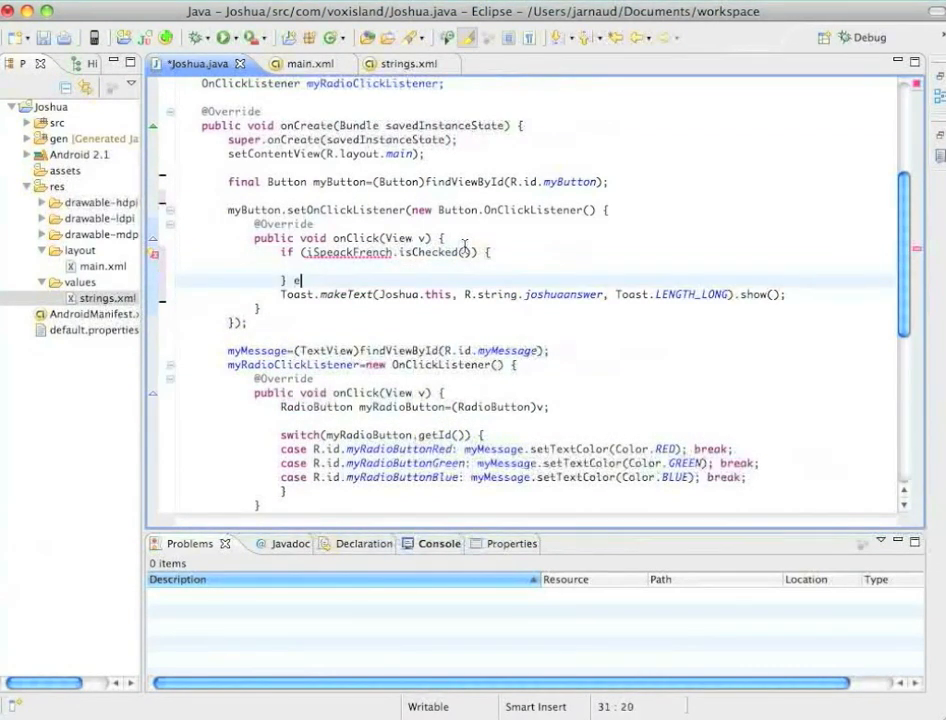
{"action": "type", "text": "lse {"}
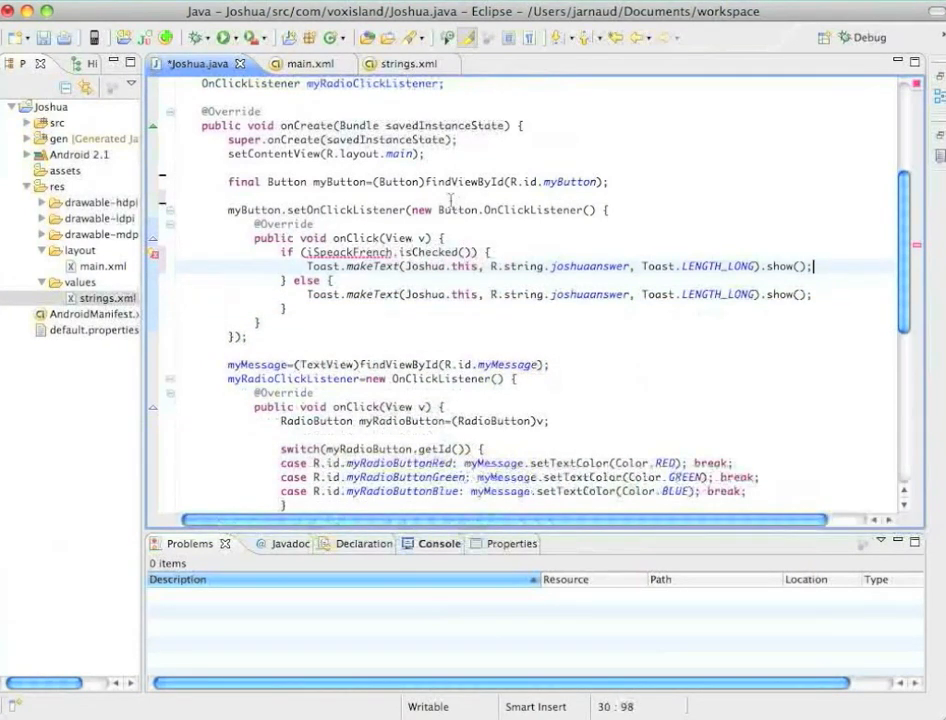
{"action": "left_click", "coordinate": [590, 266]}
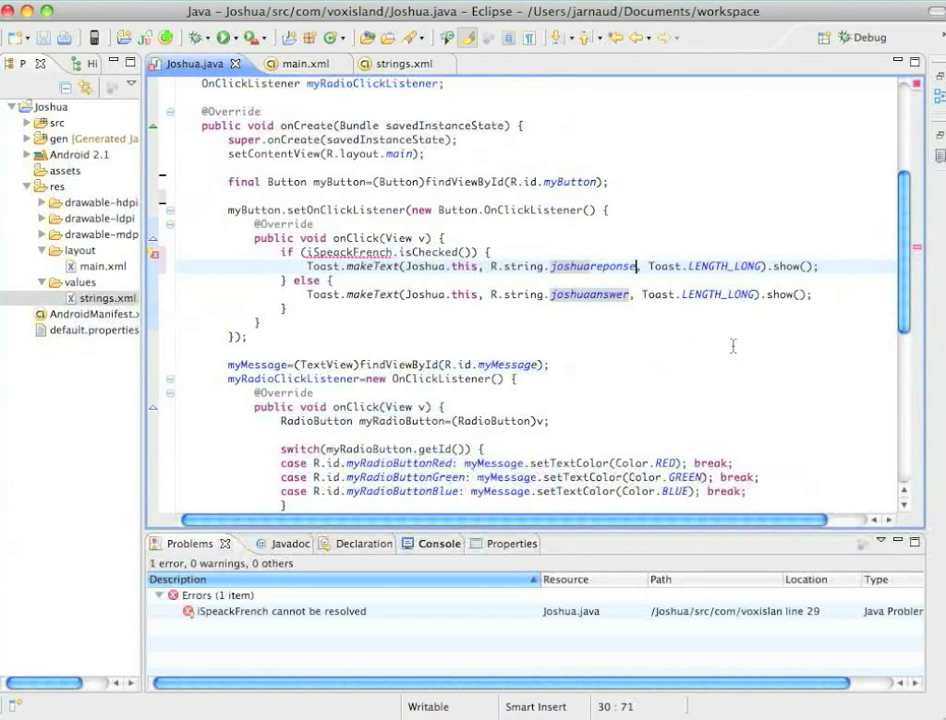
Step: Add joshuareponse "Voulez-vous jouer à une petite partie d\'échecs ?" to strings.xml and return to Joshua.java
{"action": "left_click", "coordinate": [100, 298]}
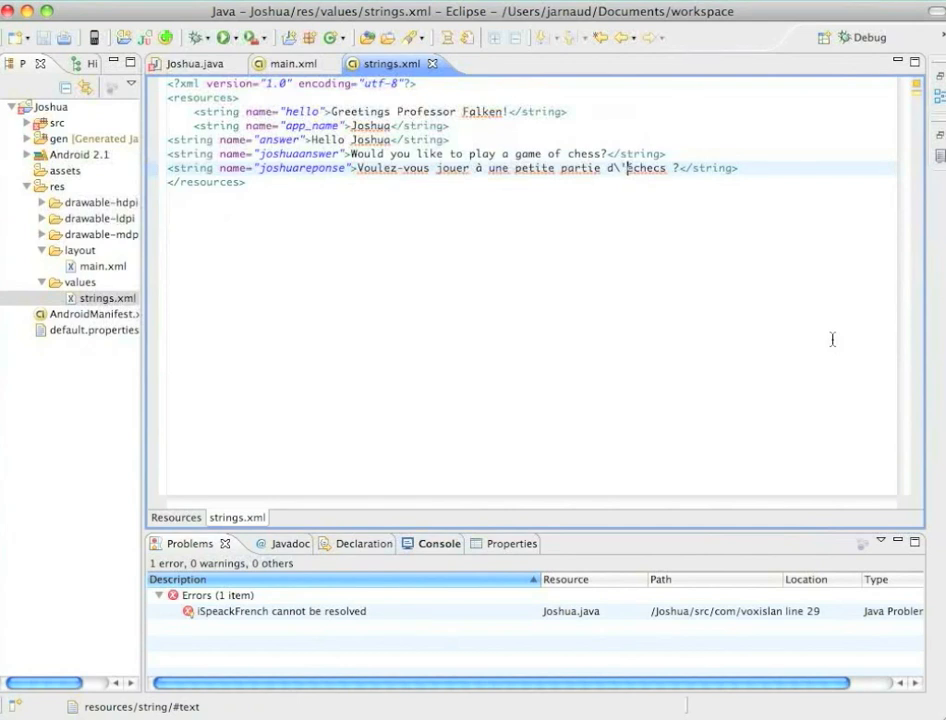
{"action": "mouse_move", "coordinate": [200, 62]}
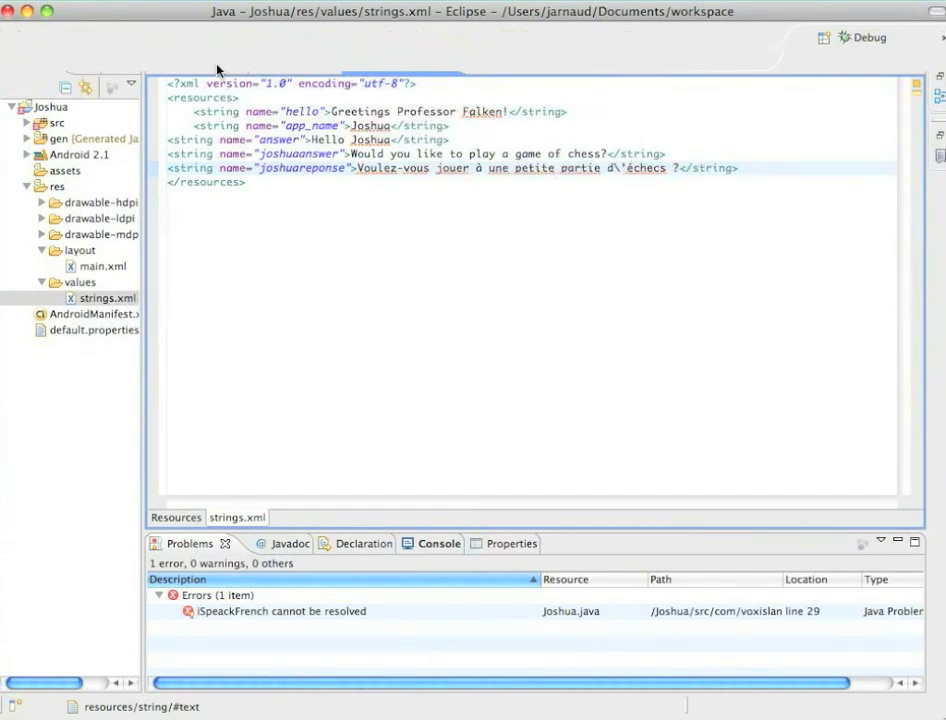
{"action": "left_click", "coordinate": [188, 62]}
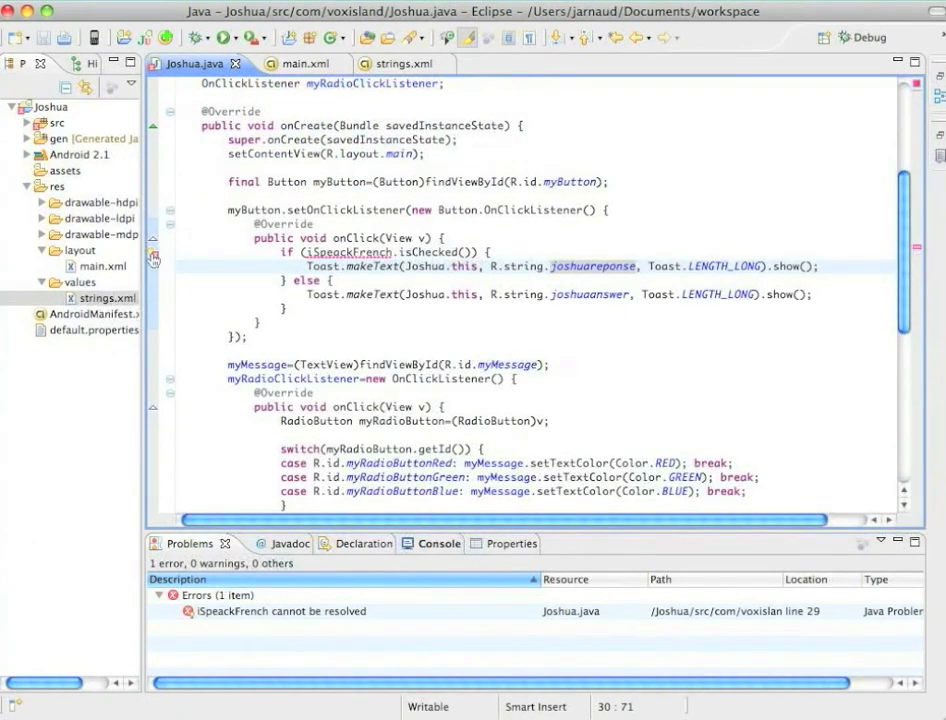
{"action": "mouse_move", "coordinate": [156, 258]}
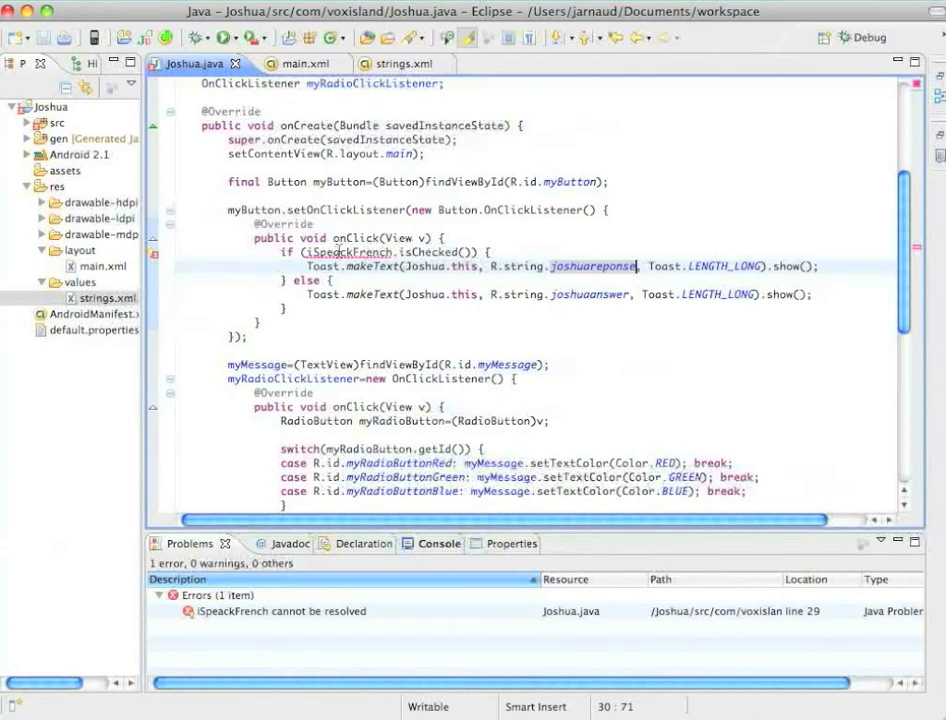
Step: Scroll down to the iSpeakFrench CheckBox declaration and its Salut/Hello listener
{"action": "scroll", "scroll_direction": "down", "scroll_amount": 3}
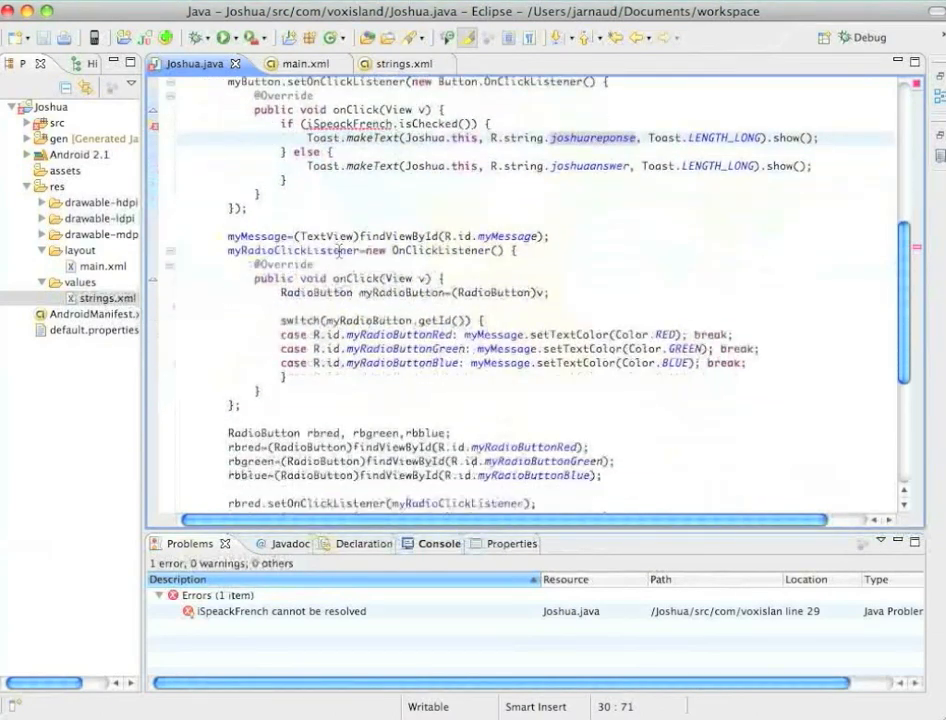
{"action": "scroll", "scroll_direction": "down", "scroll_amount": 3}
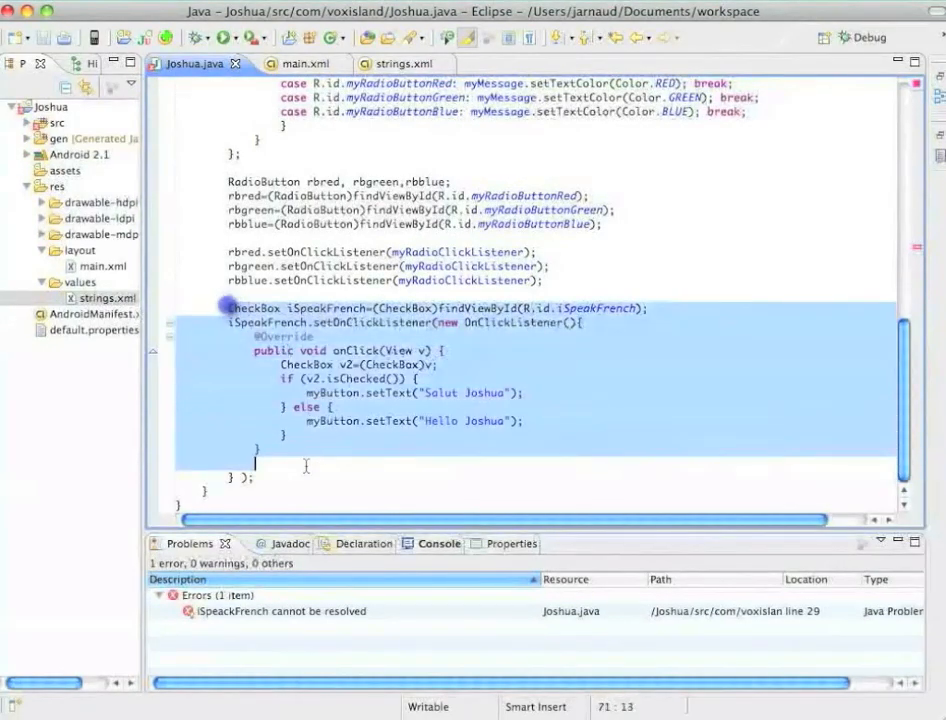
Step: Cut the iSpeakFrench listener block and paste it right after myButton's findViewById line in onCreate
{"action": "left_click", "coordinate": [312, 480]}
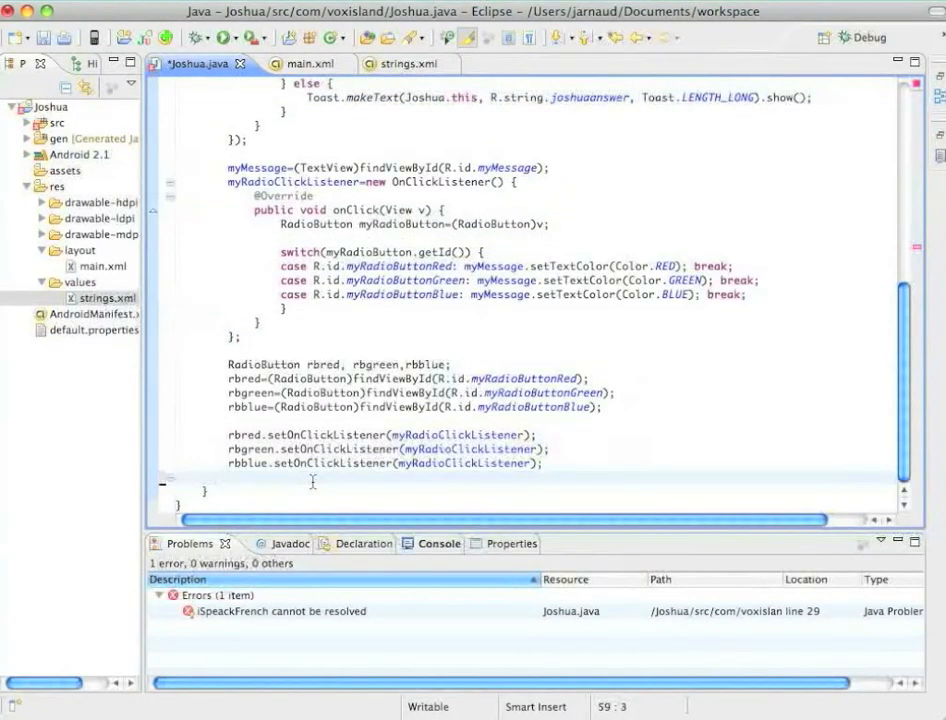
{"action": "scroll", "scroll_direction": "up", "scroll_amount": 3}
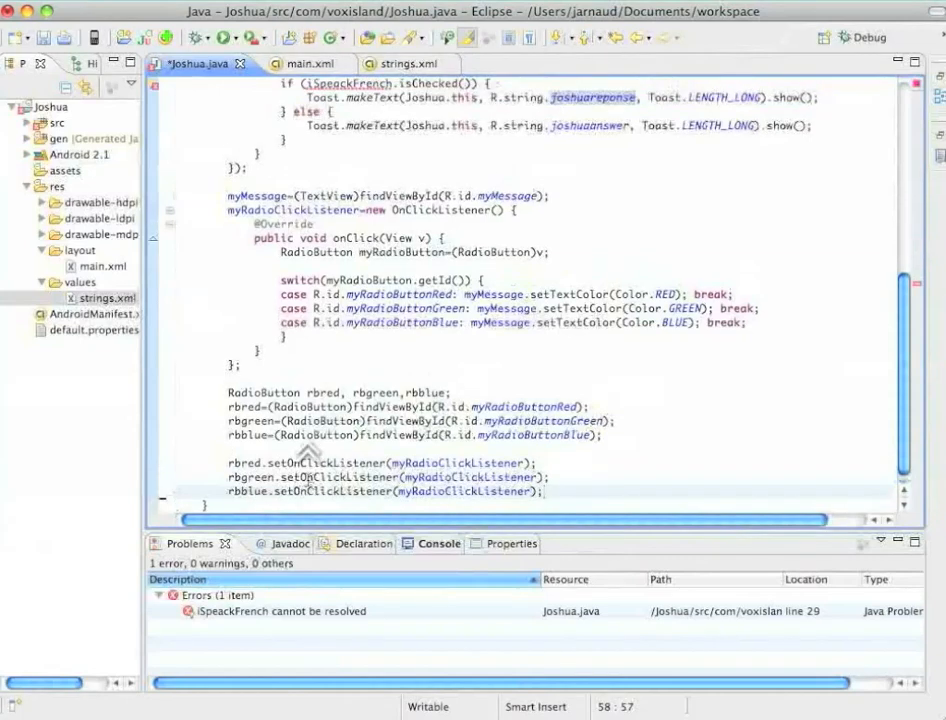
{"action": "scroll", "scroll_direction": "up", "scroll_amount": 3}
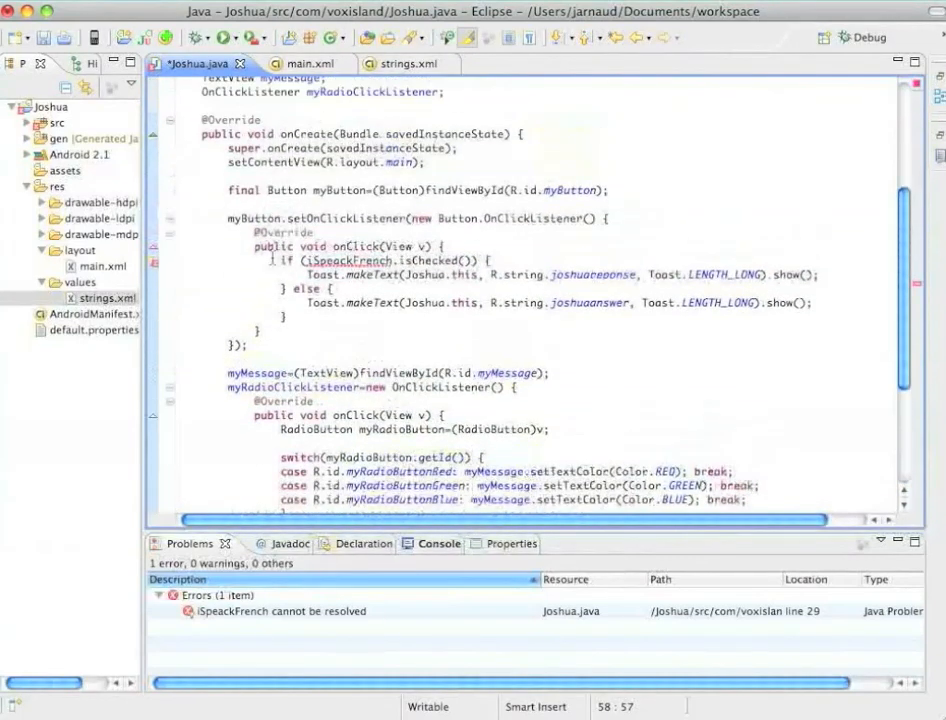
{"action": "left_click", "coordinate": [262, 176]}
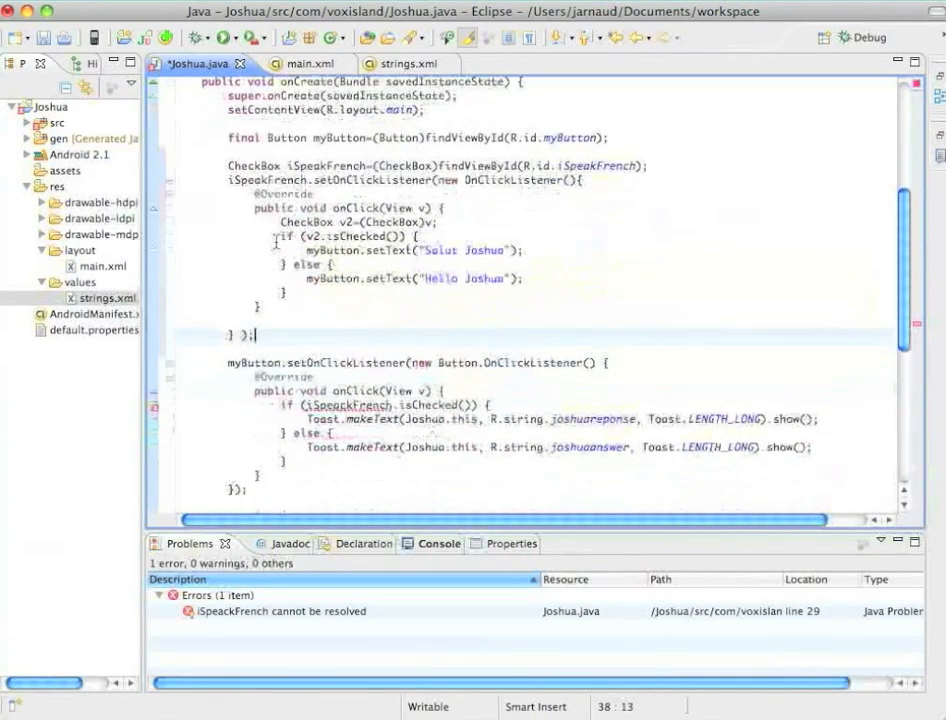
{"action": "scroll", "scroll_direction": "down", "scroll_amount": 3}
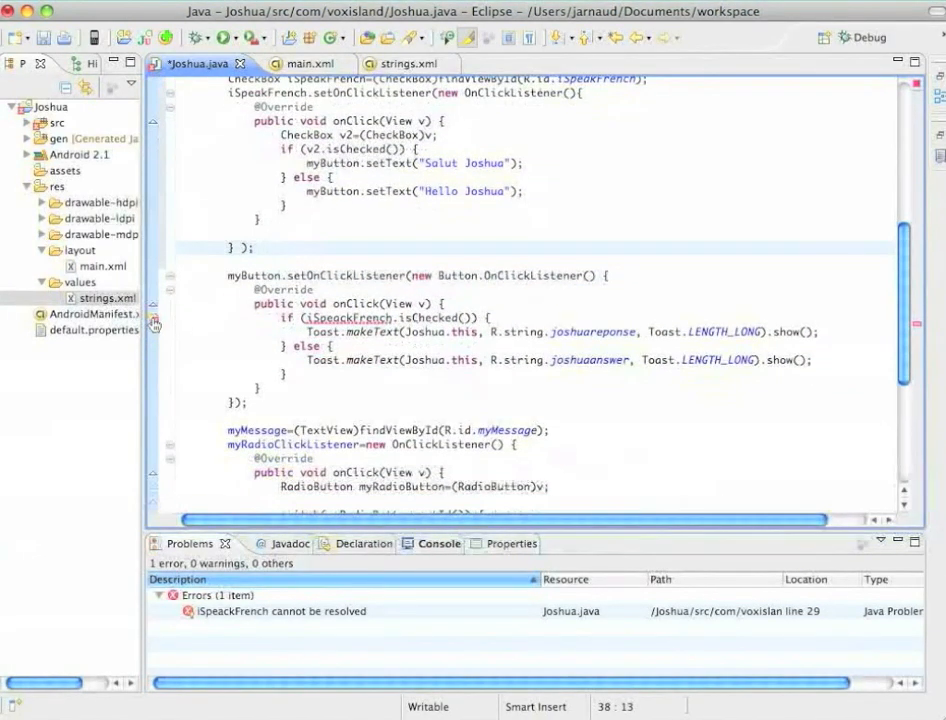
Step: Apply Quick Fix on iSpeackFrench and make the CheckBox declaration final, clearing the error
{"action": "left_click", "coordinate": [156, 318]}
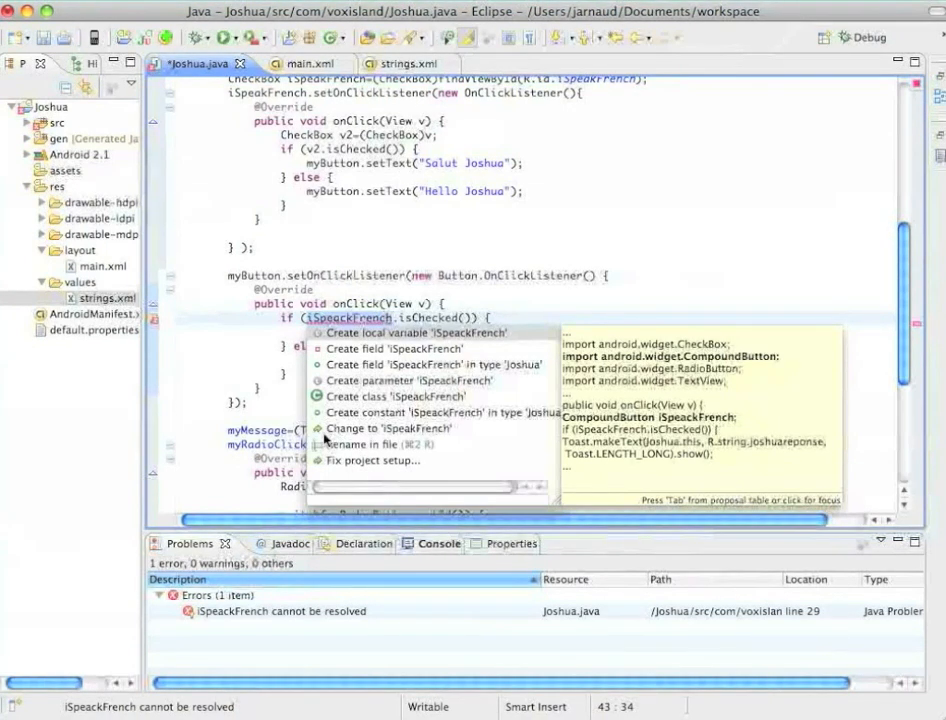
{"action": "mouse_move", "coordinate": [352, 436]}
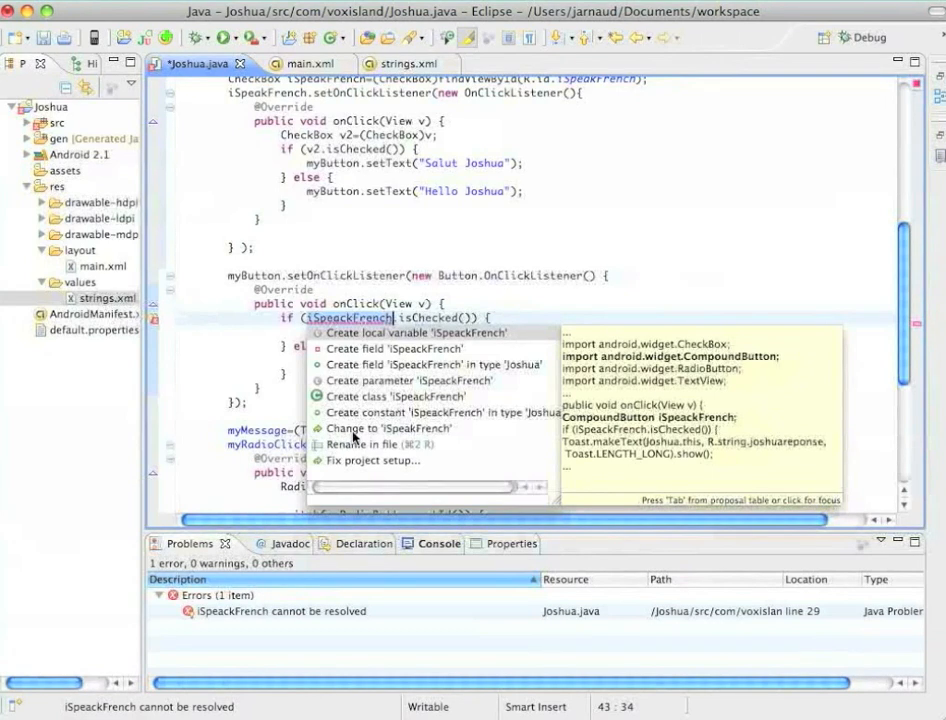
{"action": "mouse_move", "coordinate": [388, 436]}
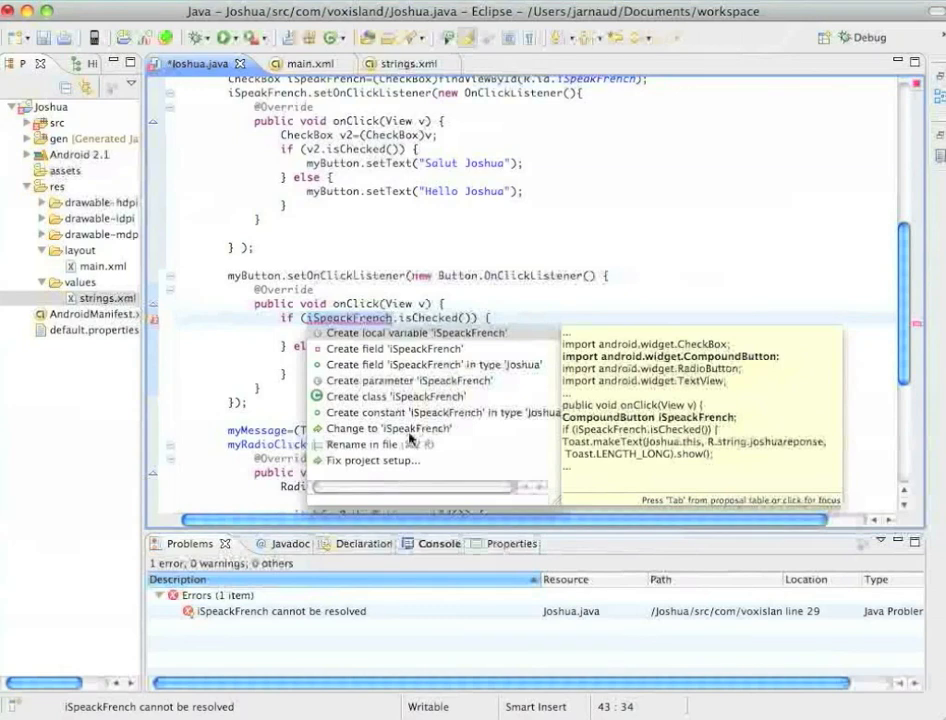
{"action": "mouse_move", "coordinate": [410, 428]}
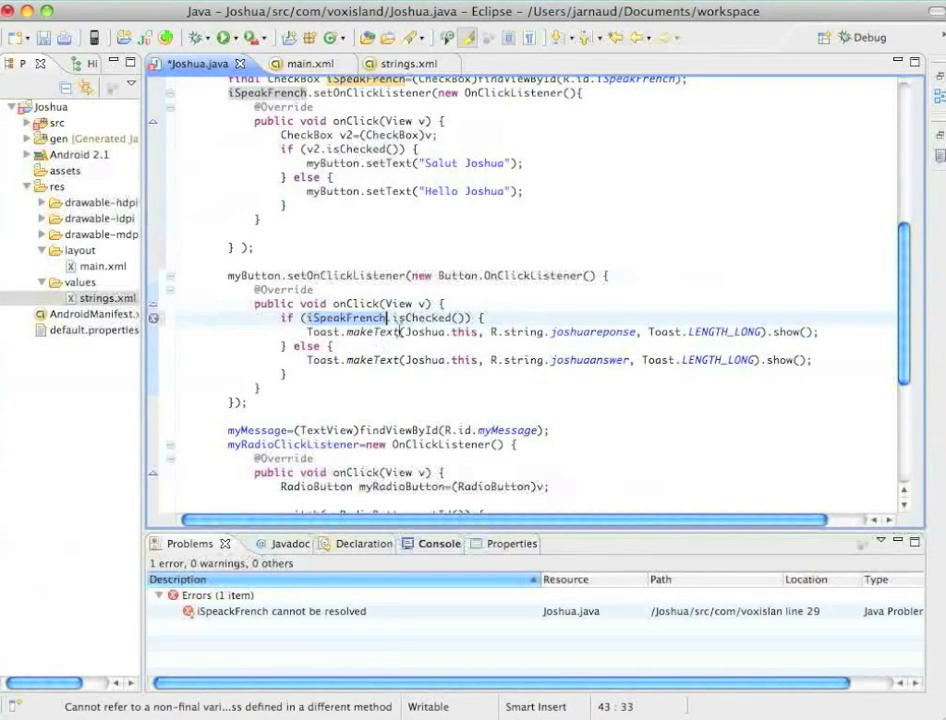
{"action": "scroll", "scroll_direction": "up", "scroll_amount": 3}
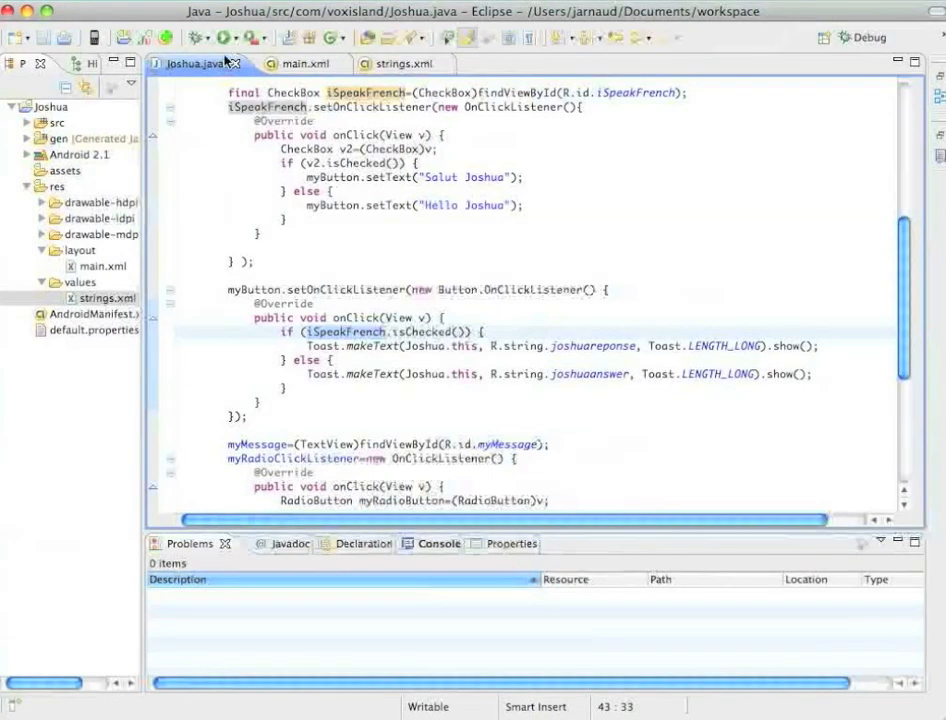
Step: Launch Joshua via Run As > Android Application into the emulator
{"action": "left_click", "coordinate": [226, 36]}
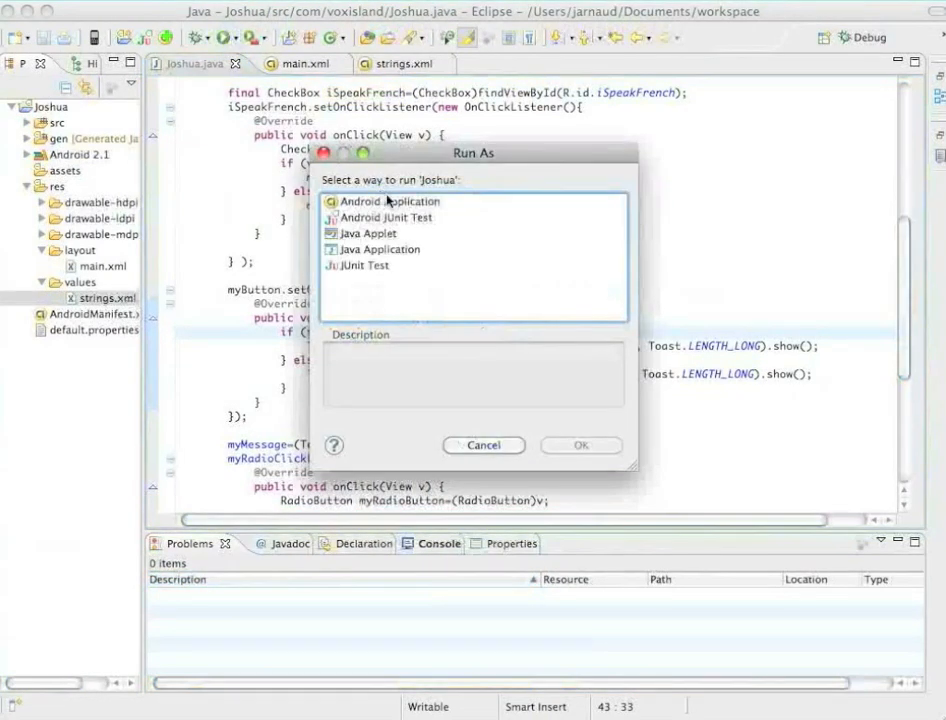
{"action": "left_click", "coordinate": [484, 444]}
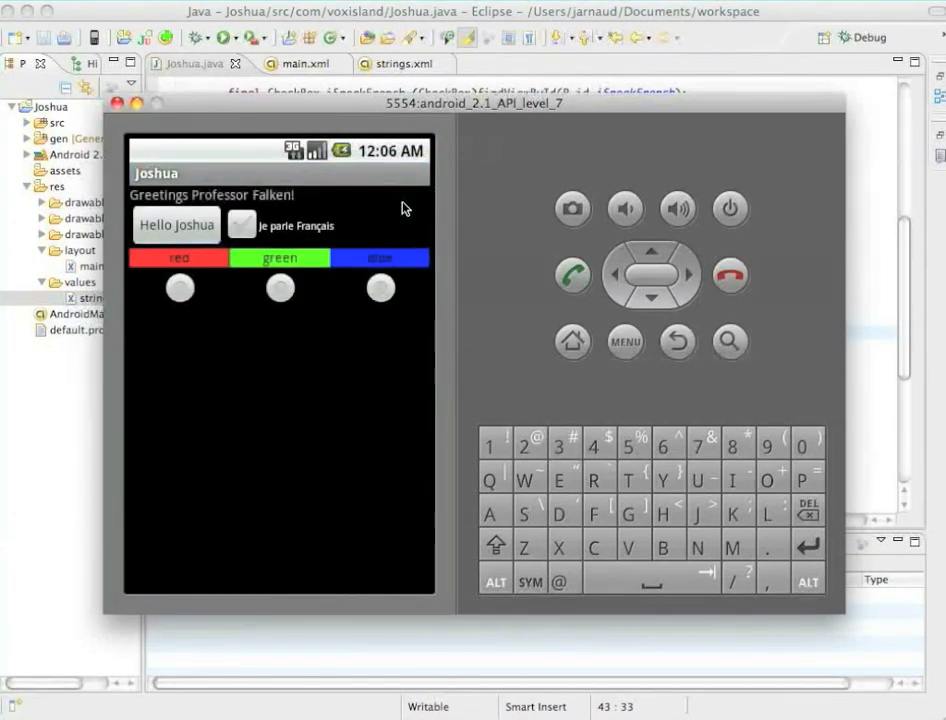
Step: Tick Je parle Français, show the French chess toast with Salut Joshua, then untick back to English
{"action": "left_click", "coordinate": [176, 224]}
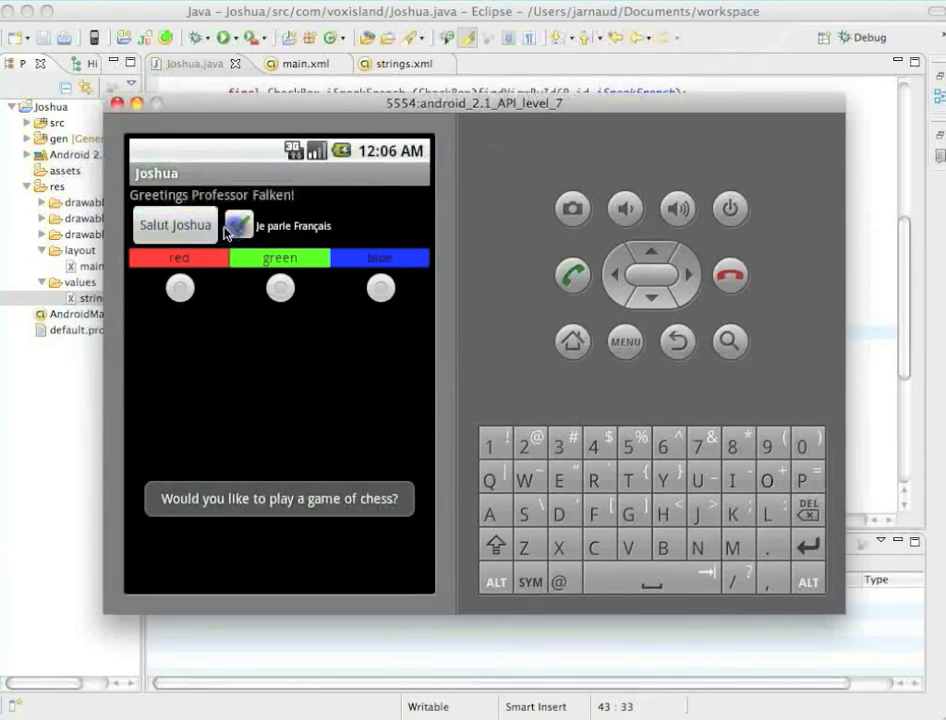
{"action": "left_click", "coordinate": [238, 224]}
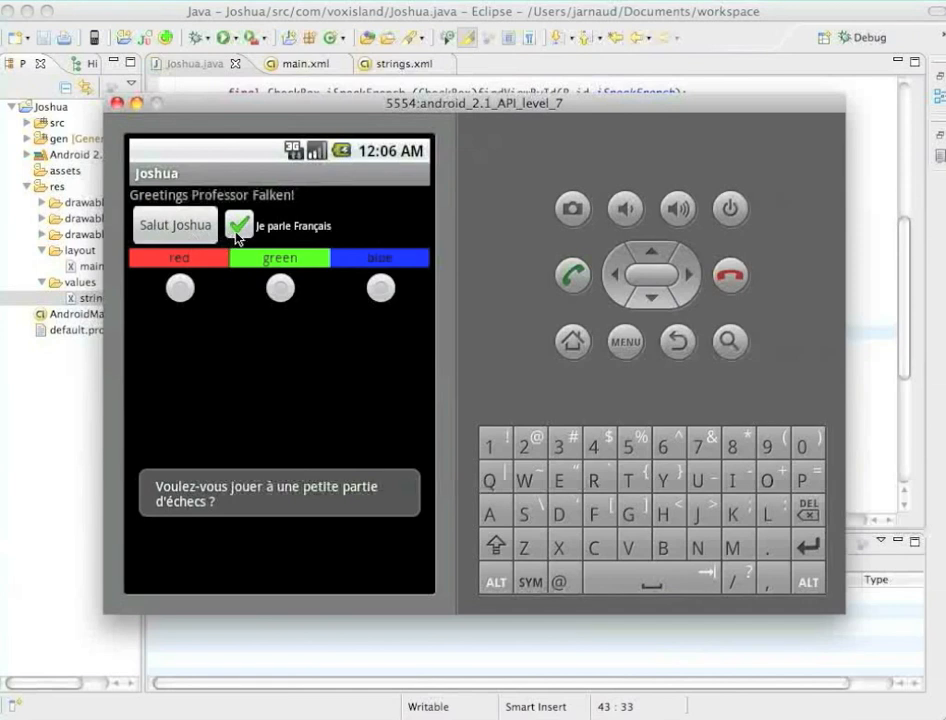
{"action": "left_click", "coordinate": [240, 226]}
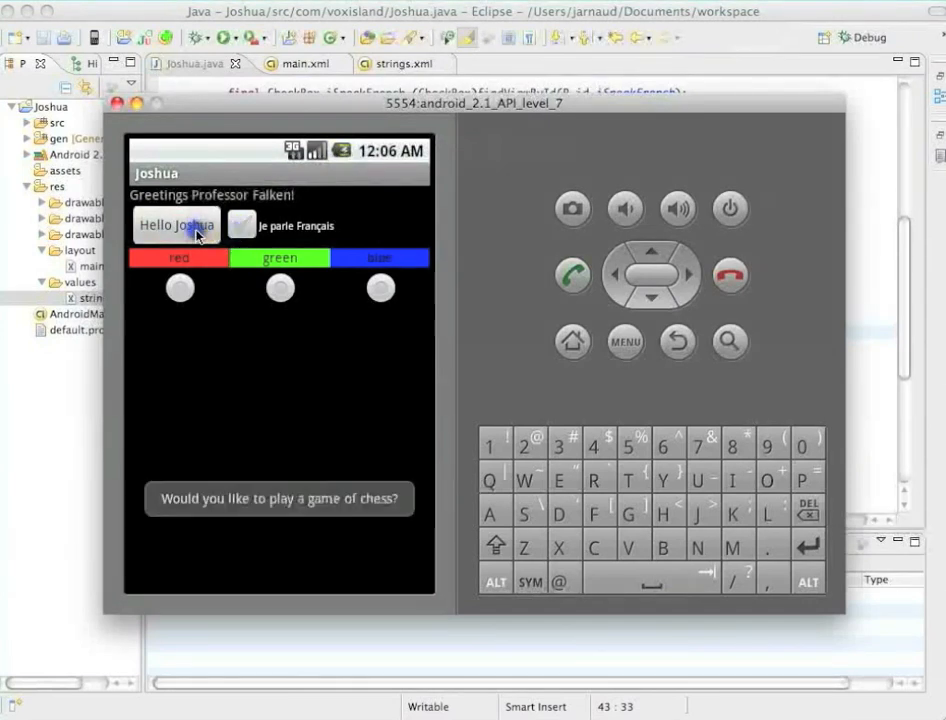